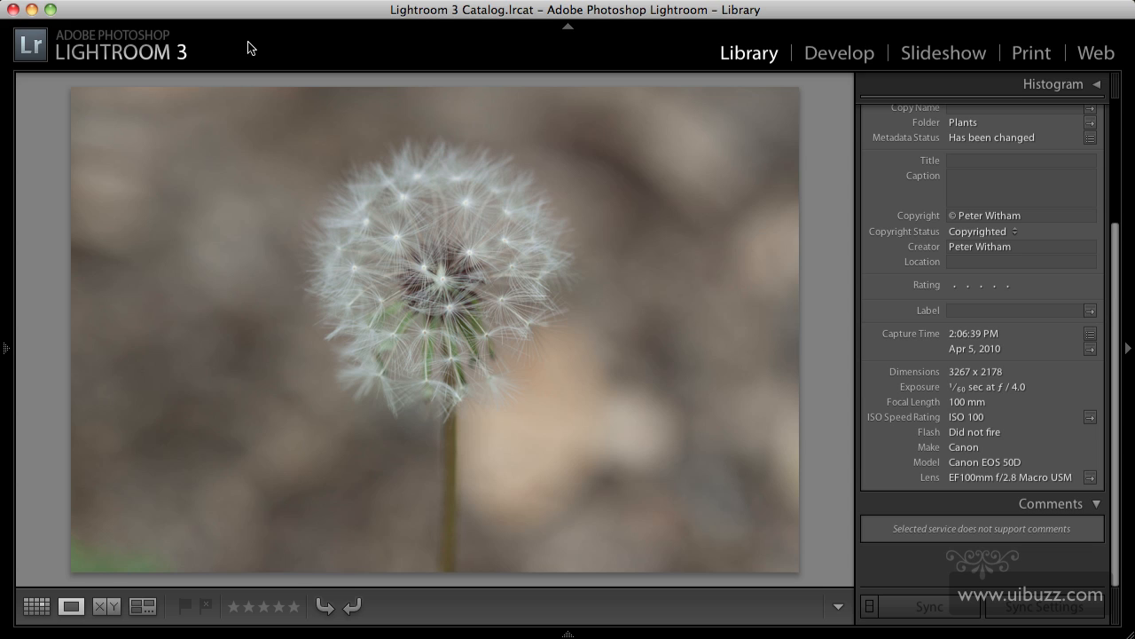
mouse_move(406, 39)
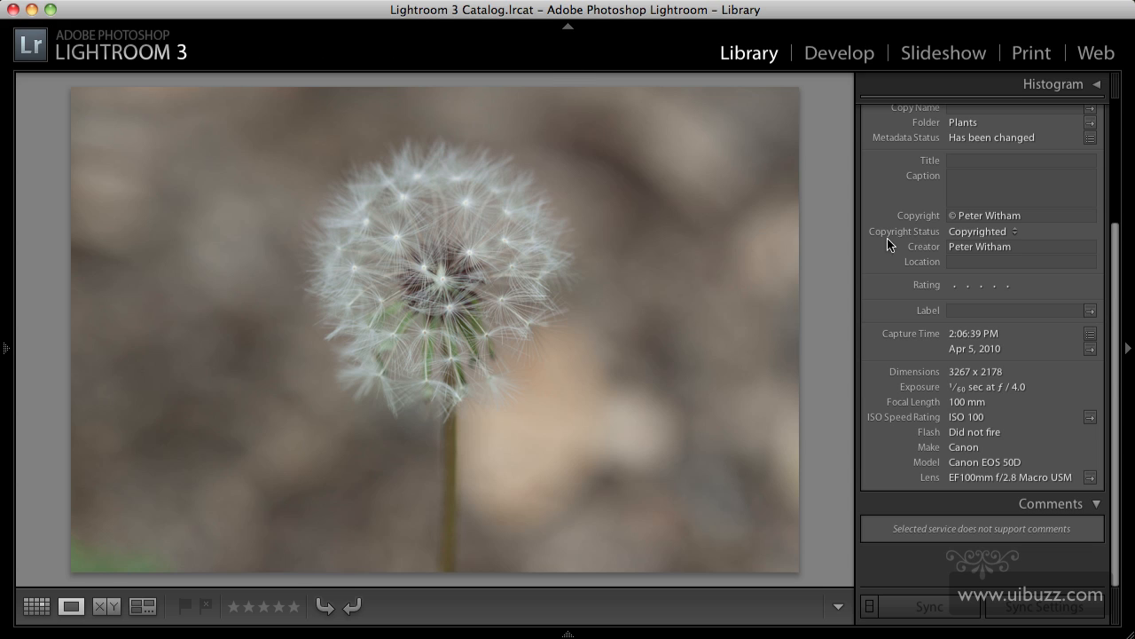
mouse_move(858, 346)
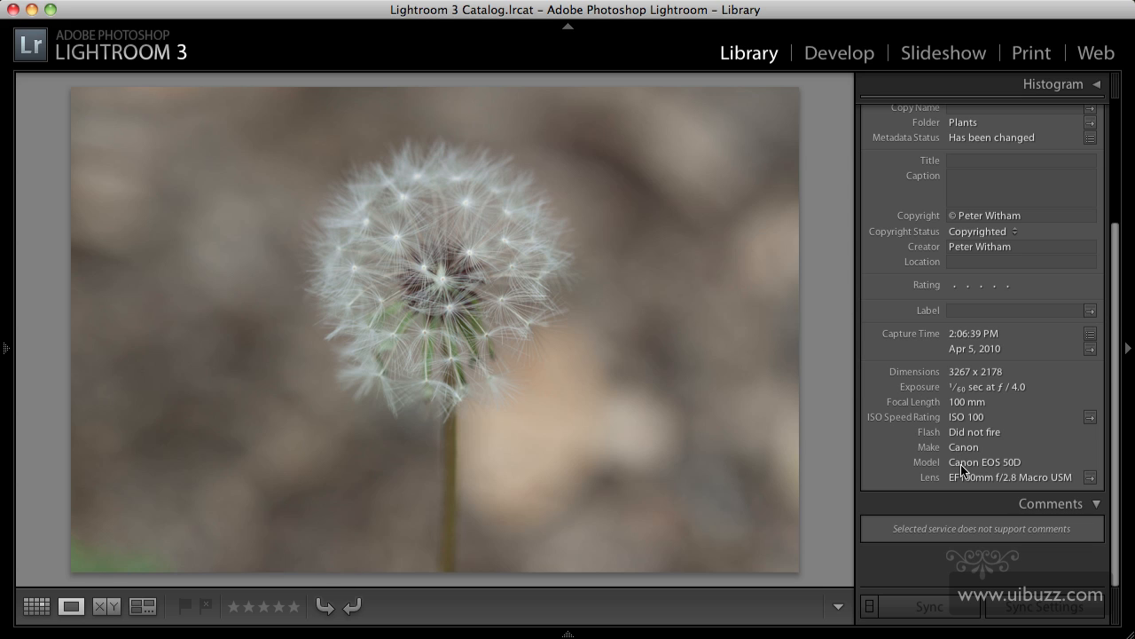
mouse_move(962, 401)
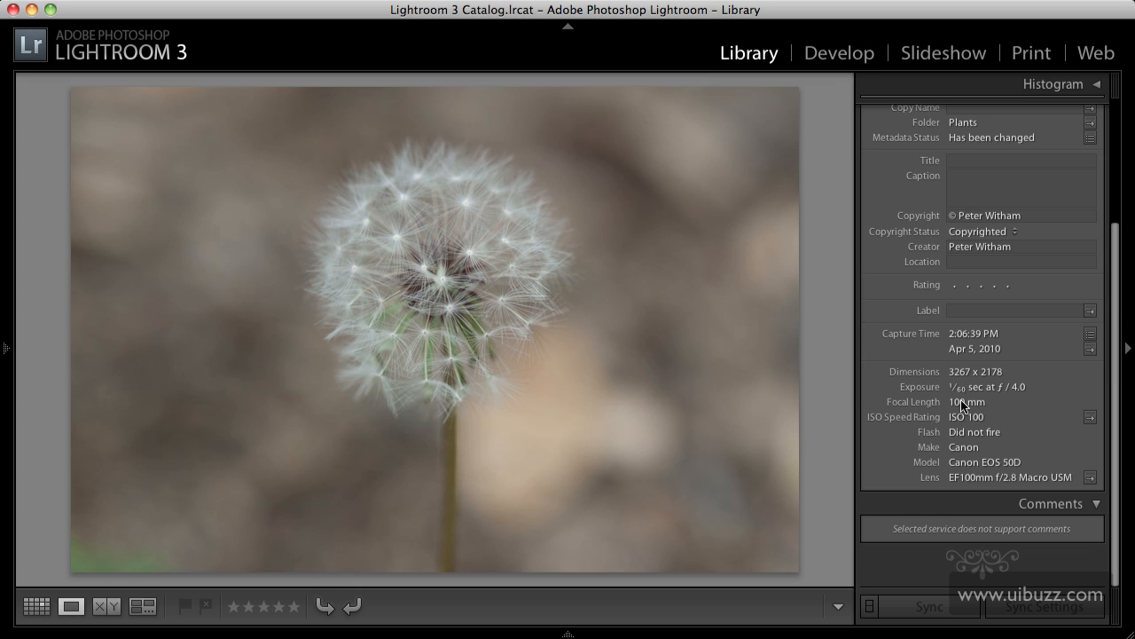
Step: Switch the dandelion photo from Library into the Develop module
click(838, 52)
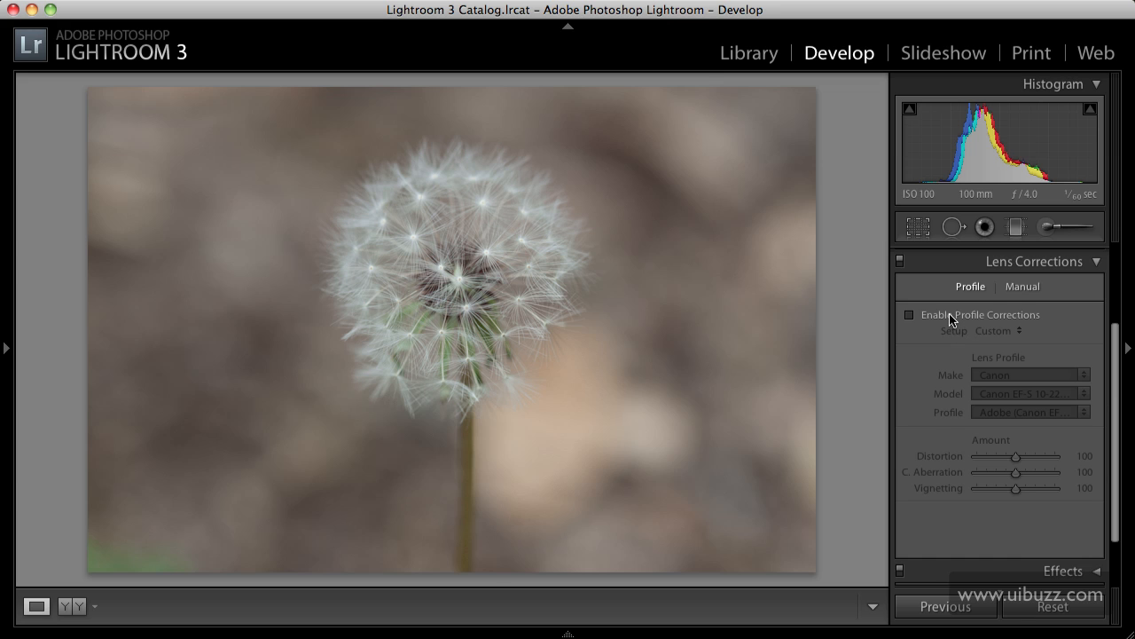
Step: Enable lens profile corrections and browse the Canon lens models, finding no 100mm macro profile
click(909, 314)
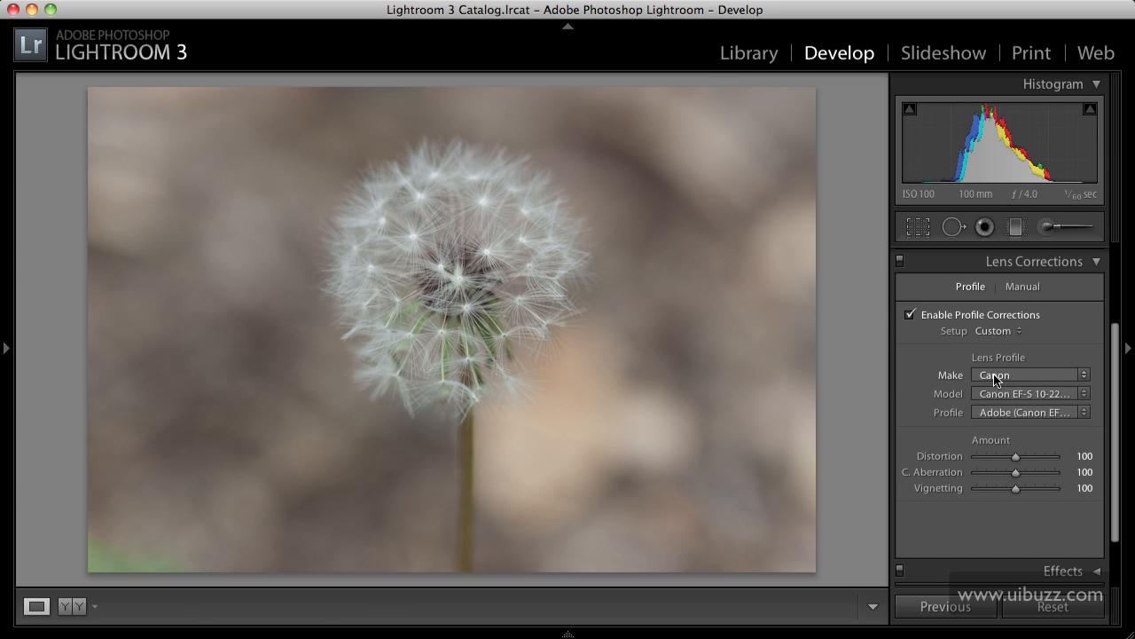
mouse_move(996, 399)
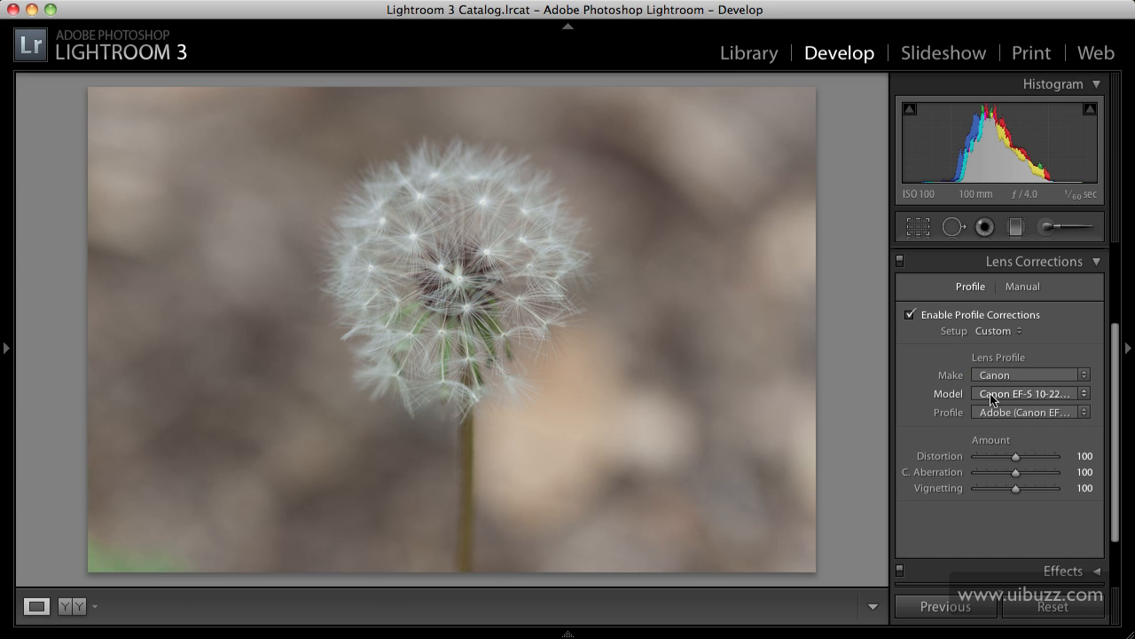
click(1029, 393)
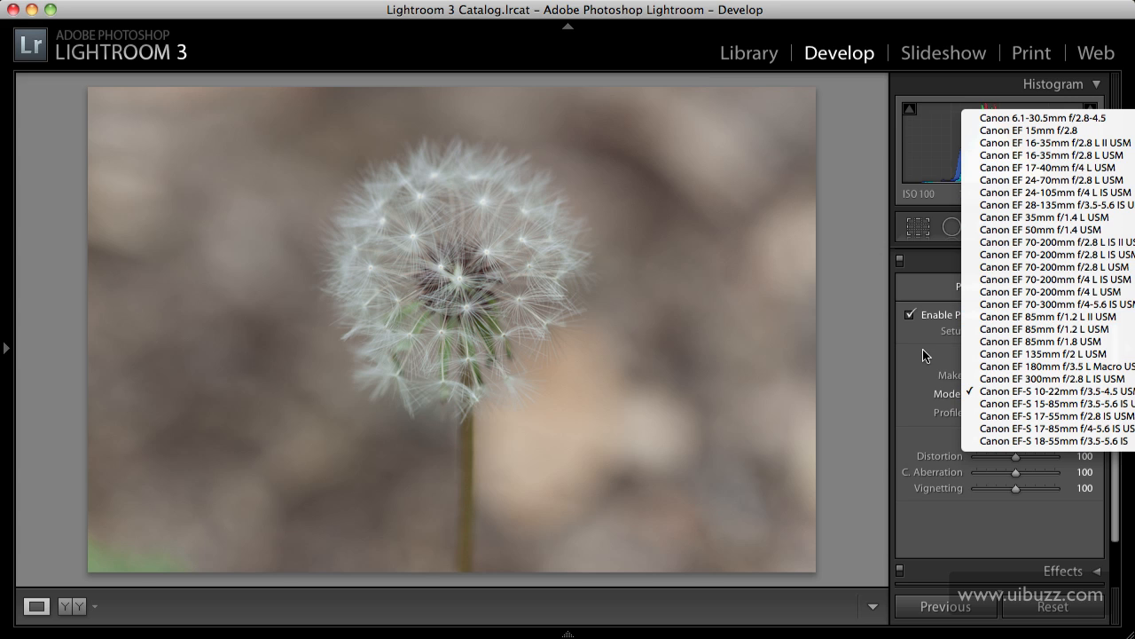
click(1057, 391)
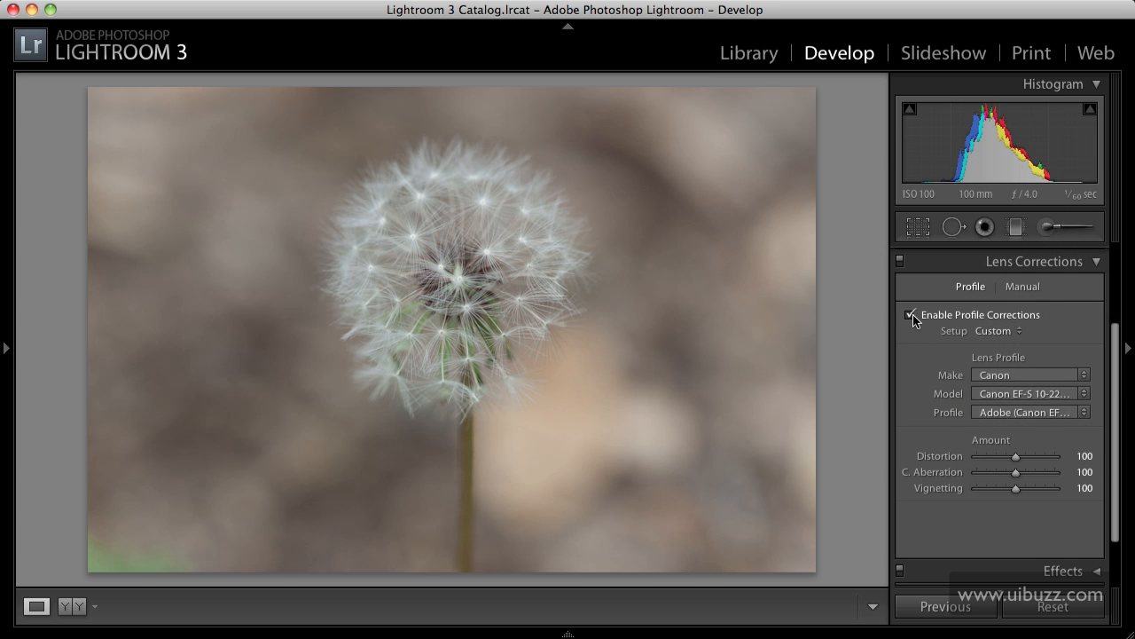
click(913, 315)
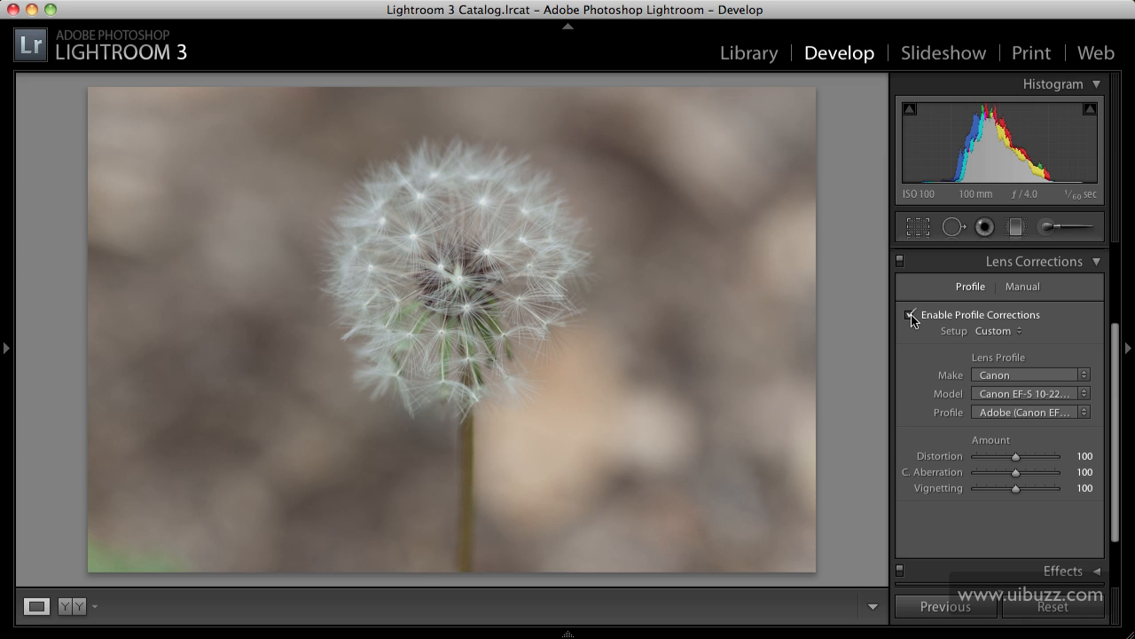
click(911, 315)
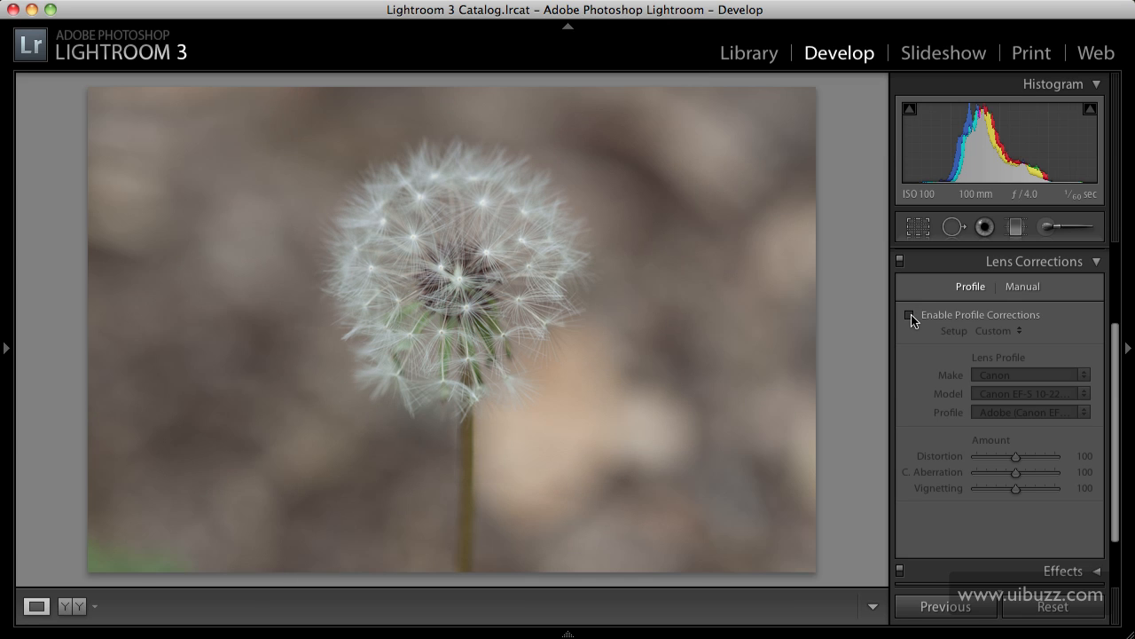
Step: Turn profile corrections off and open the dandelion photo in Photoshop CS5
click(908, 314)
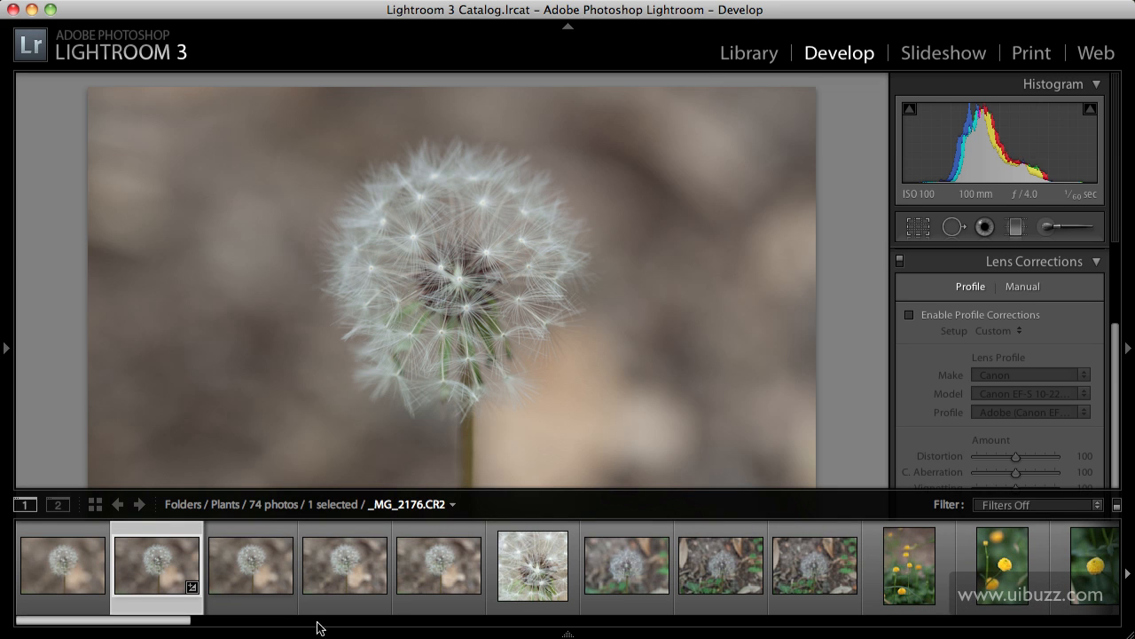
right_click(157, 565)
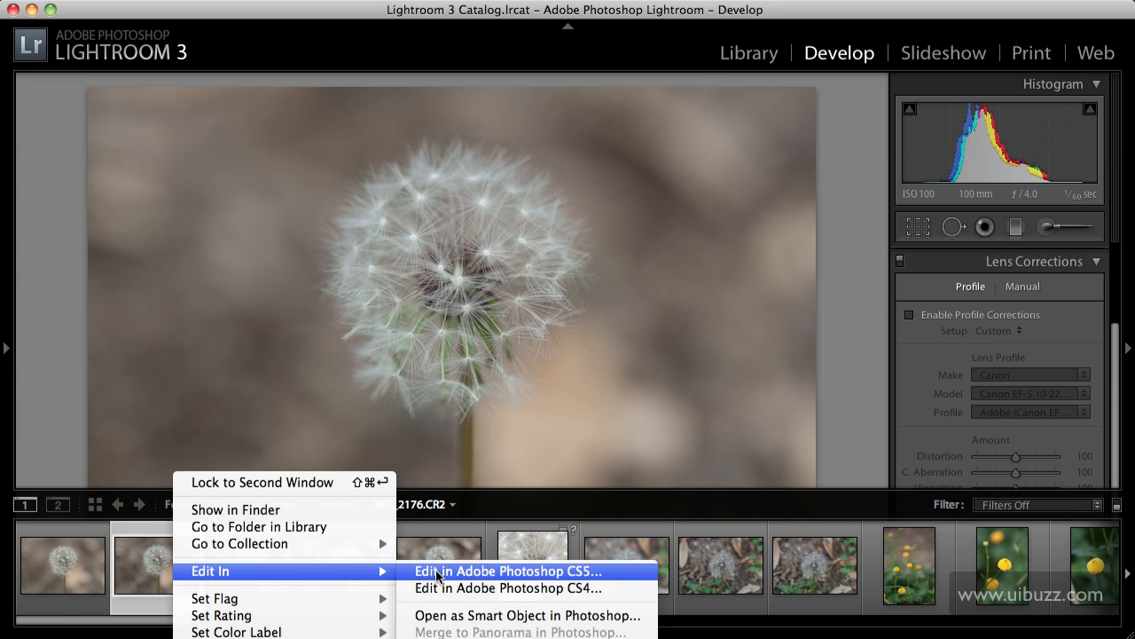
click(509, 570)
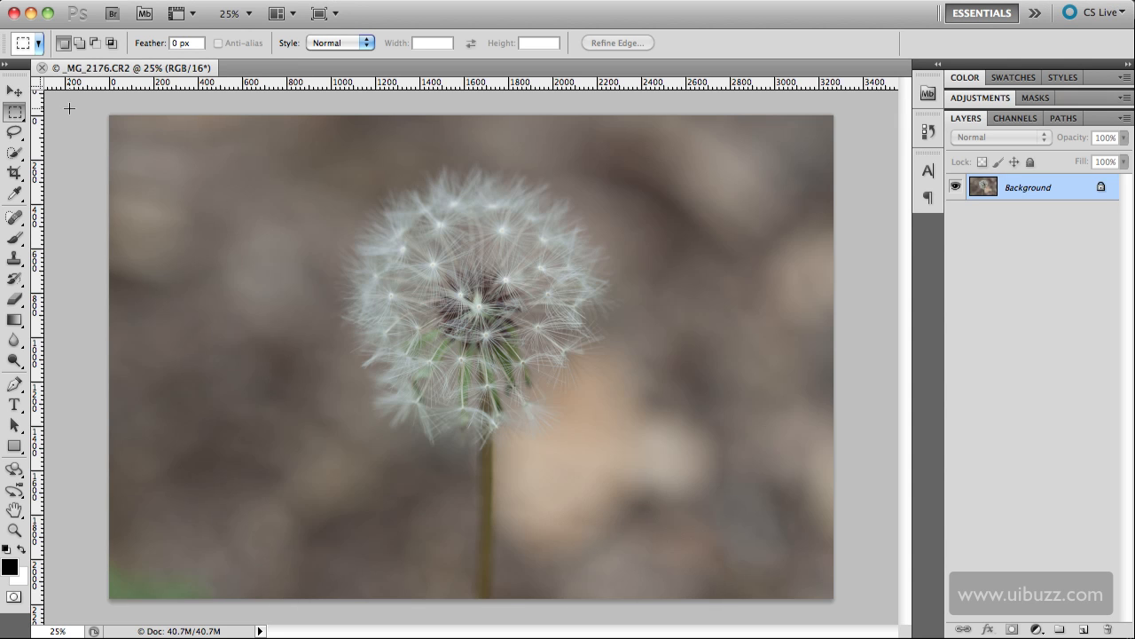
mouse_move(257, 105)
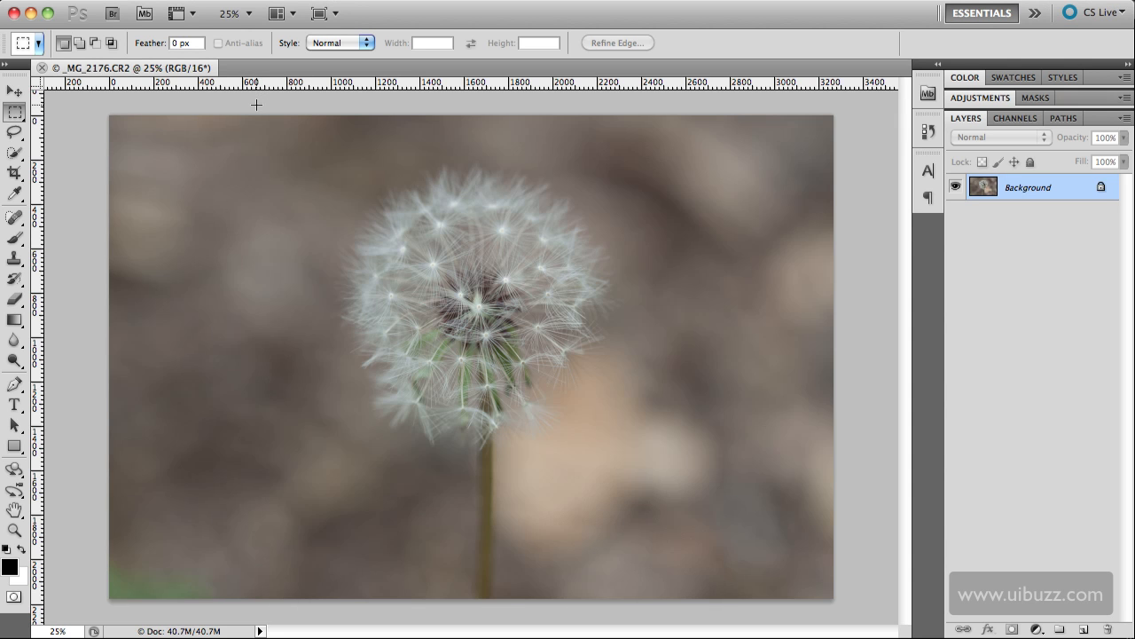
mouse_move(76, 136)
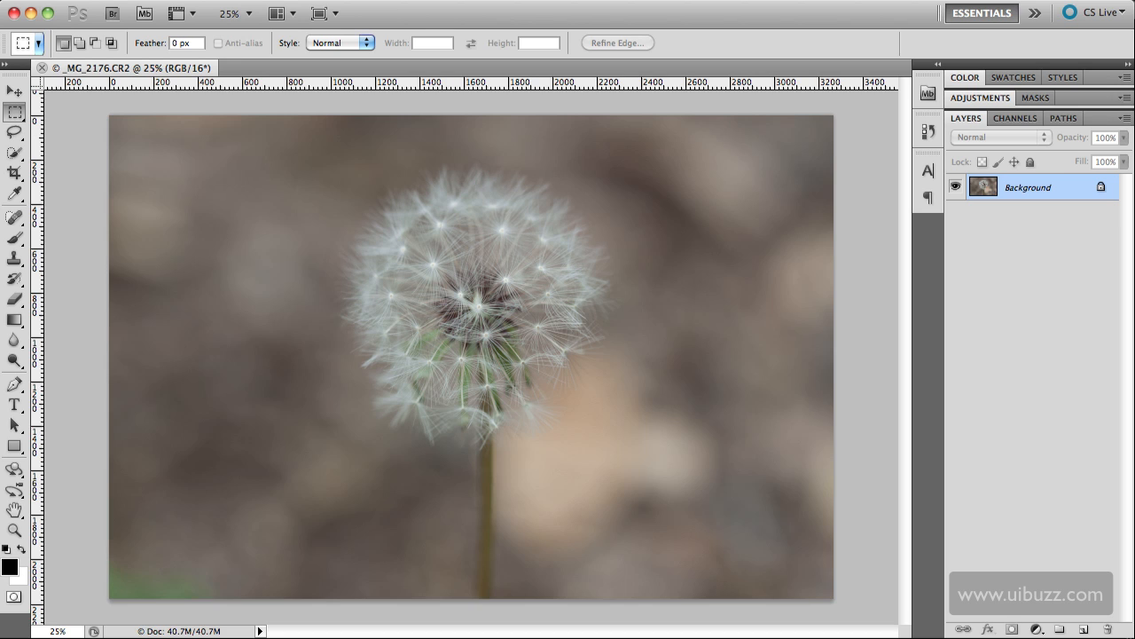
mouse_move(56, 344)
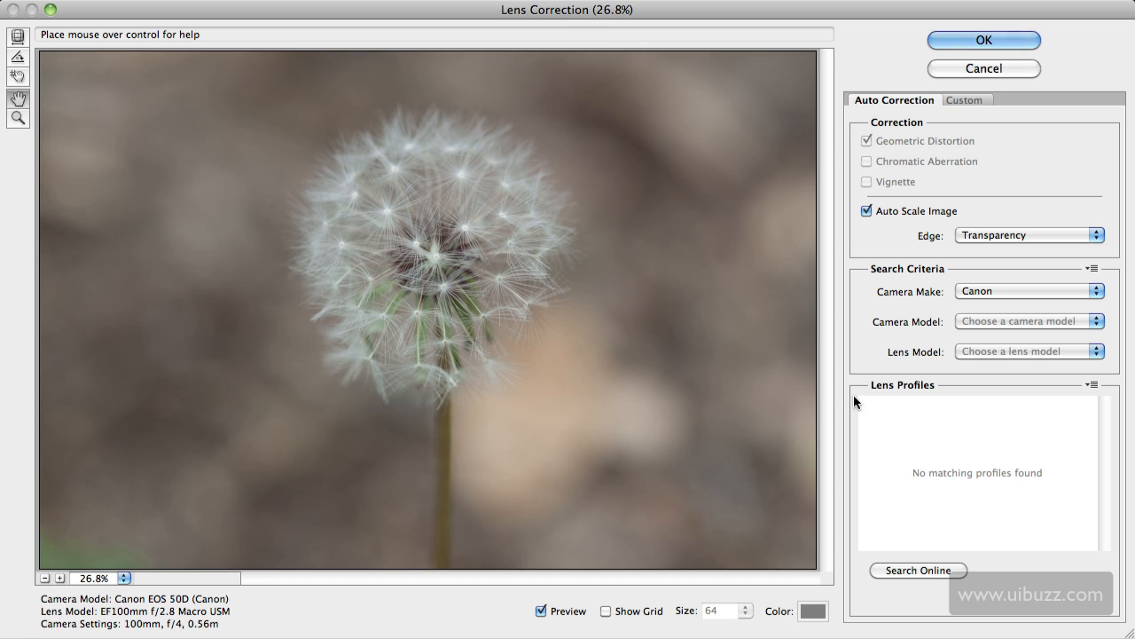
mouse_move(926, 575)
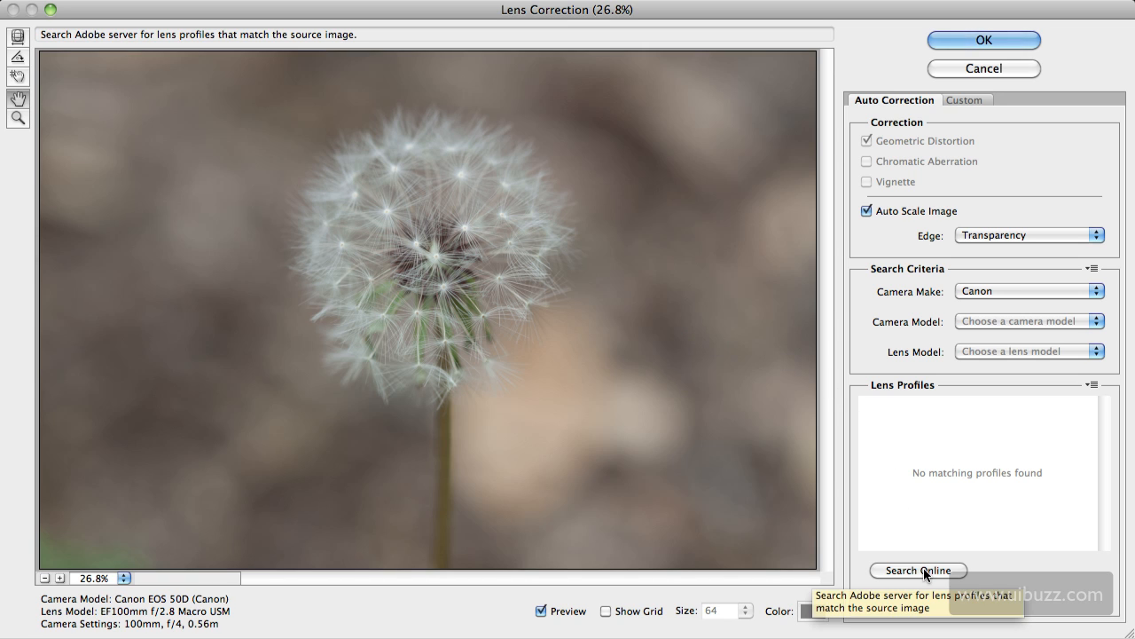
mouse_move(998, 294)
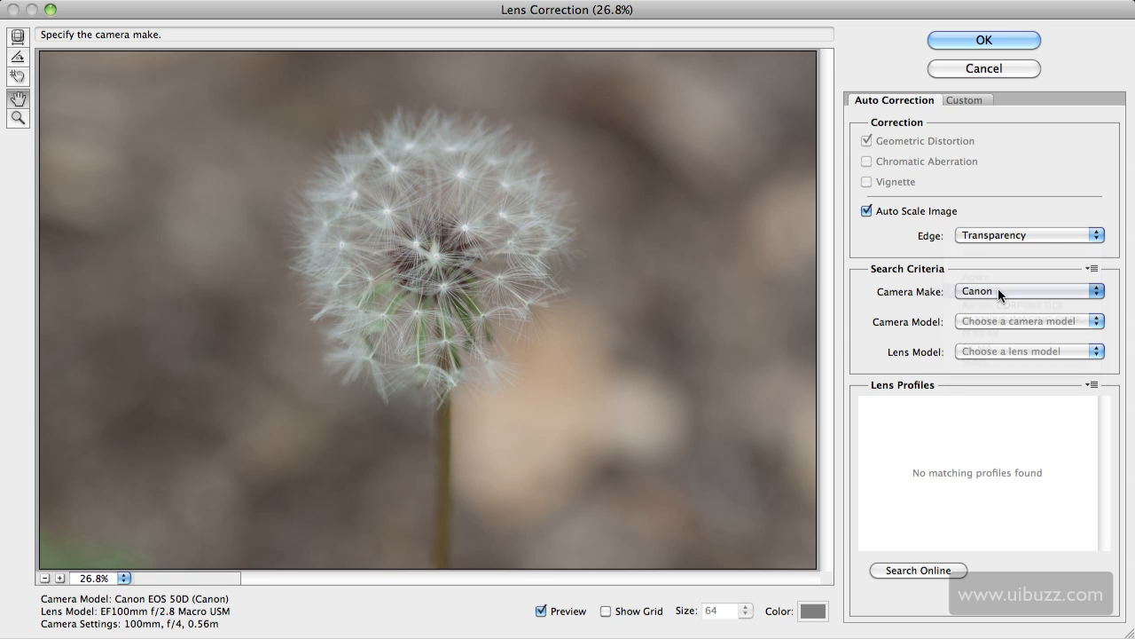
Step: Set the Lens Correction camera model to Canon EOS 50D, then widen it to All
click(1028, 321)
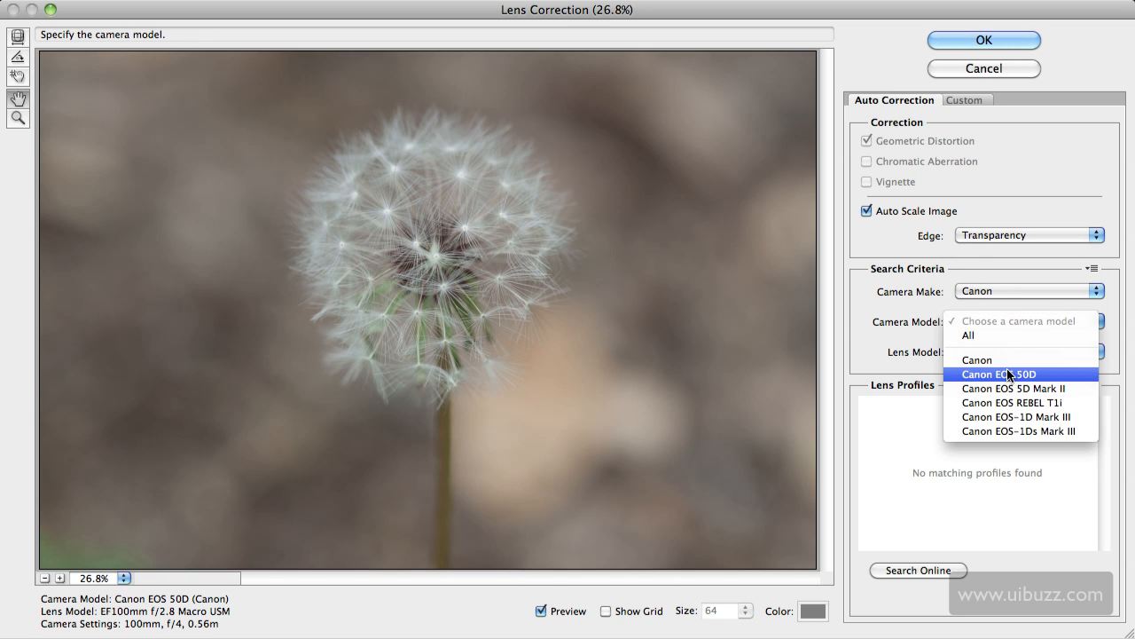
click(999, 373)
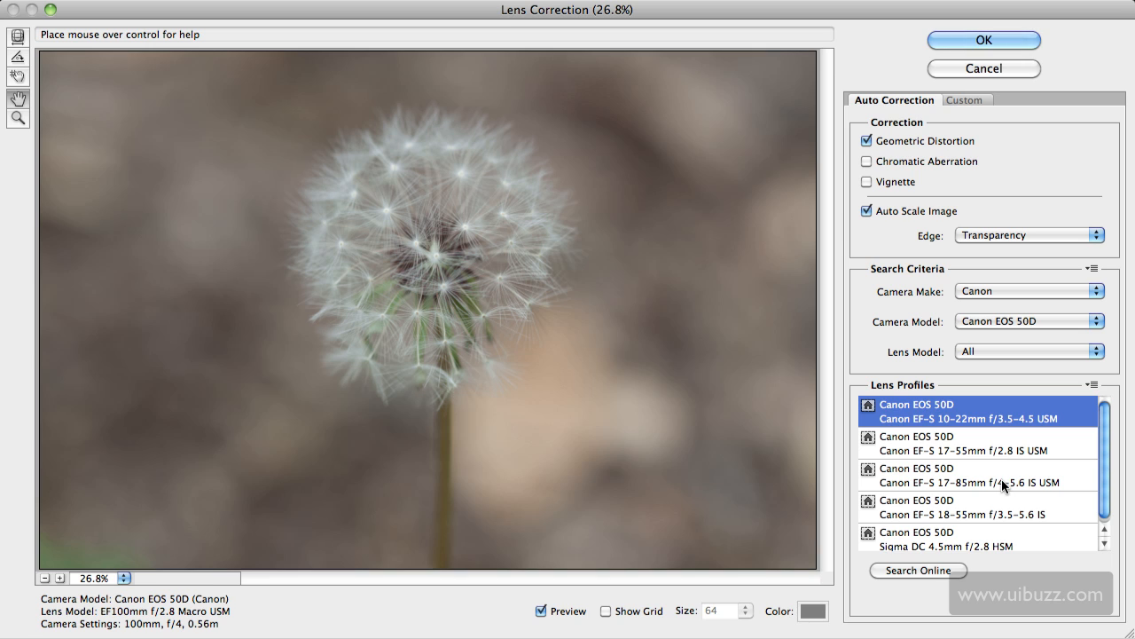
mouse_move(1055, 513)
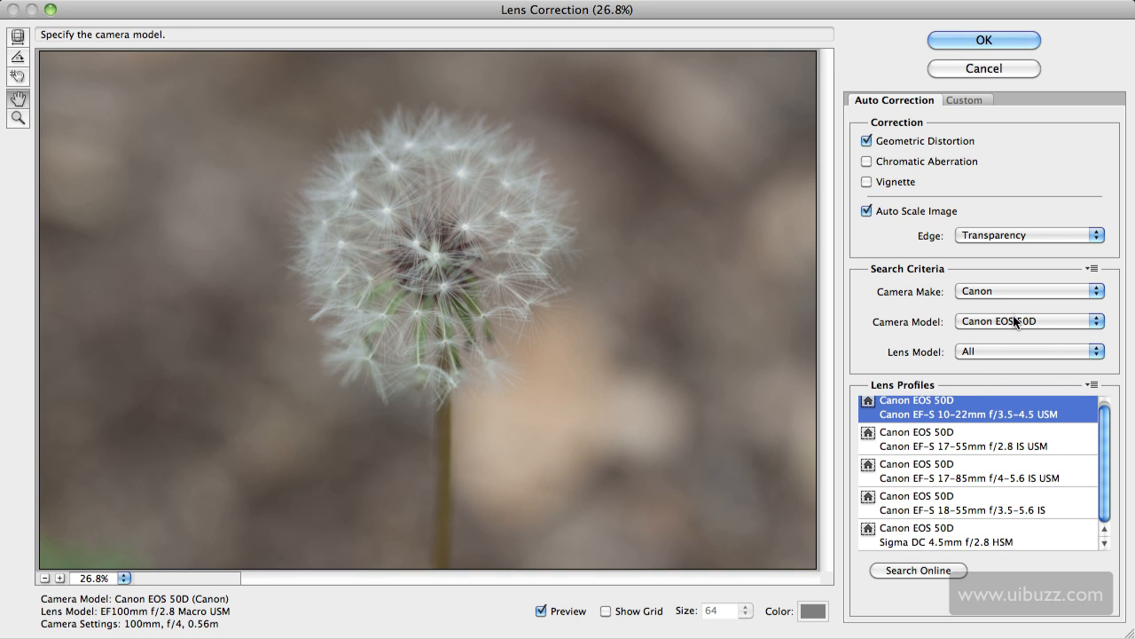
click(1030, 321)
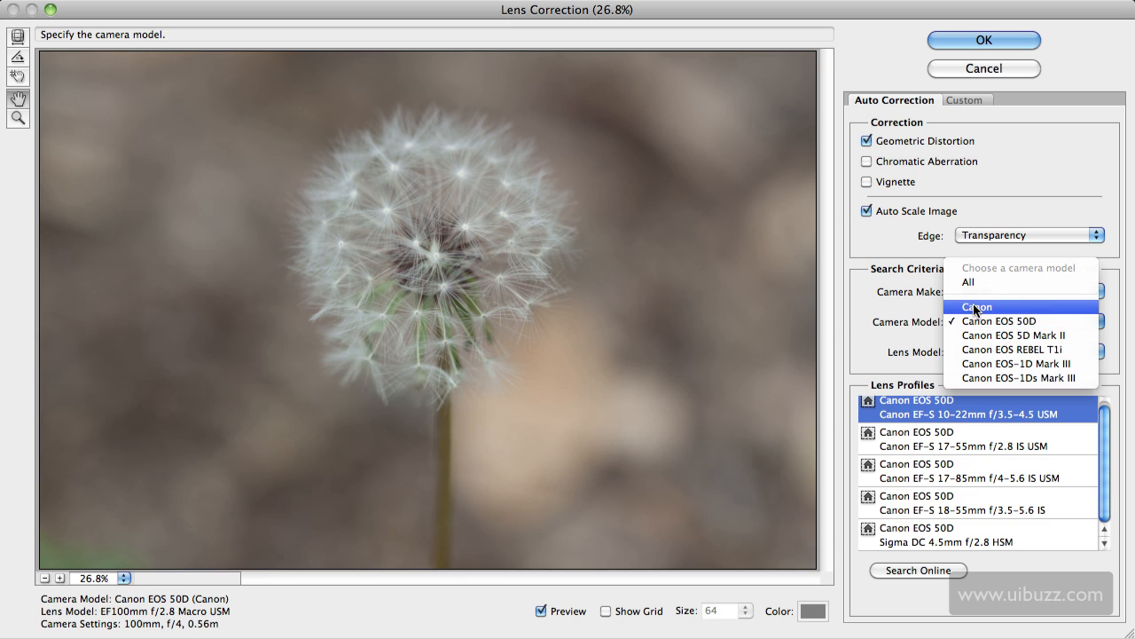
click(976, 306)
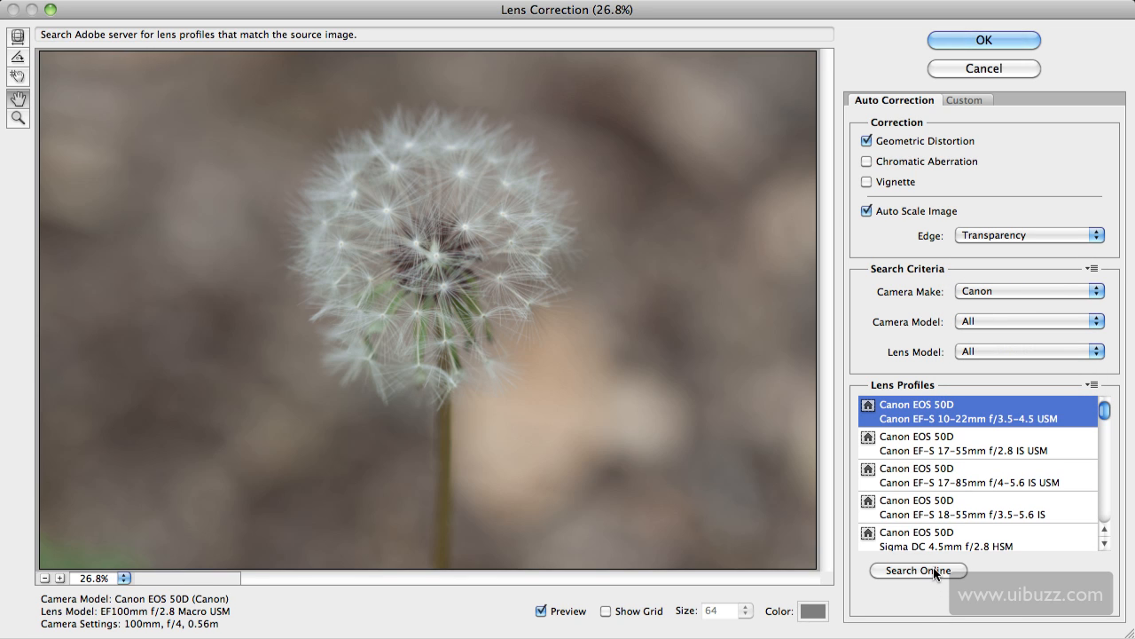
Step: Search online for lens profiles and save the Canon EF100mm f/2.8 Macro profile locally
click(918, 571)
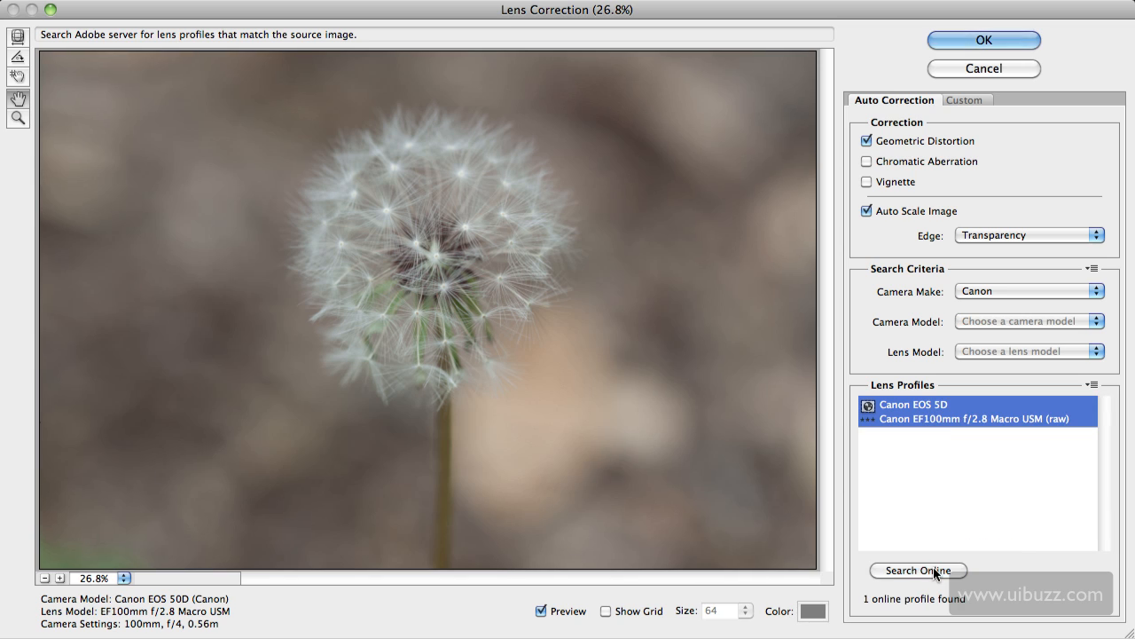
mouse_move(937, 446)
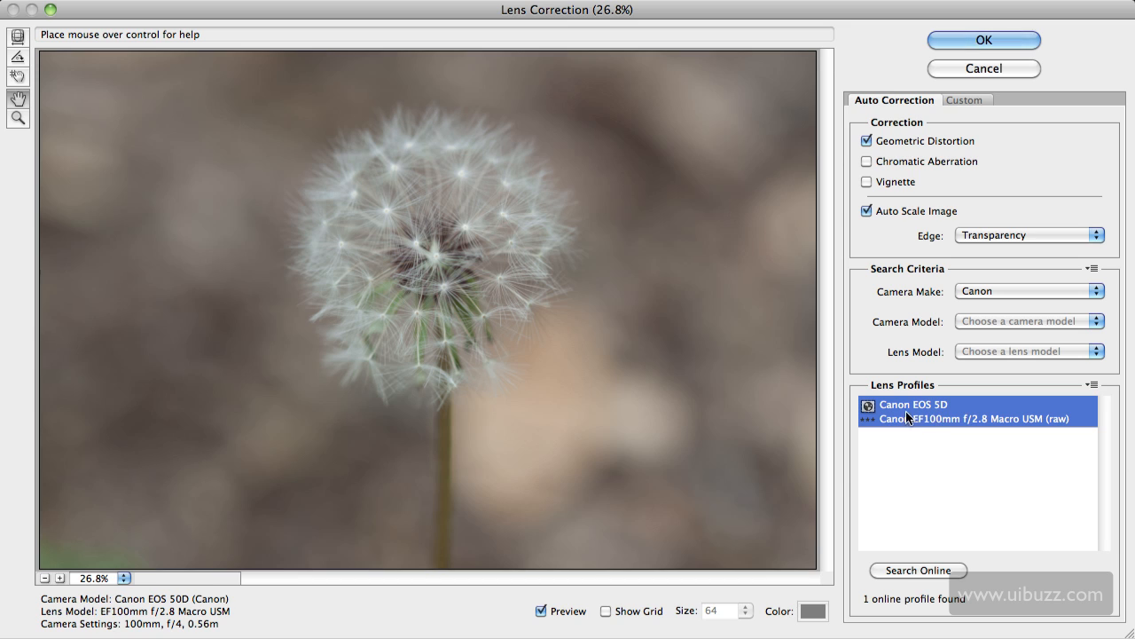
mouse_move(936, 419)
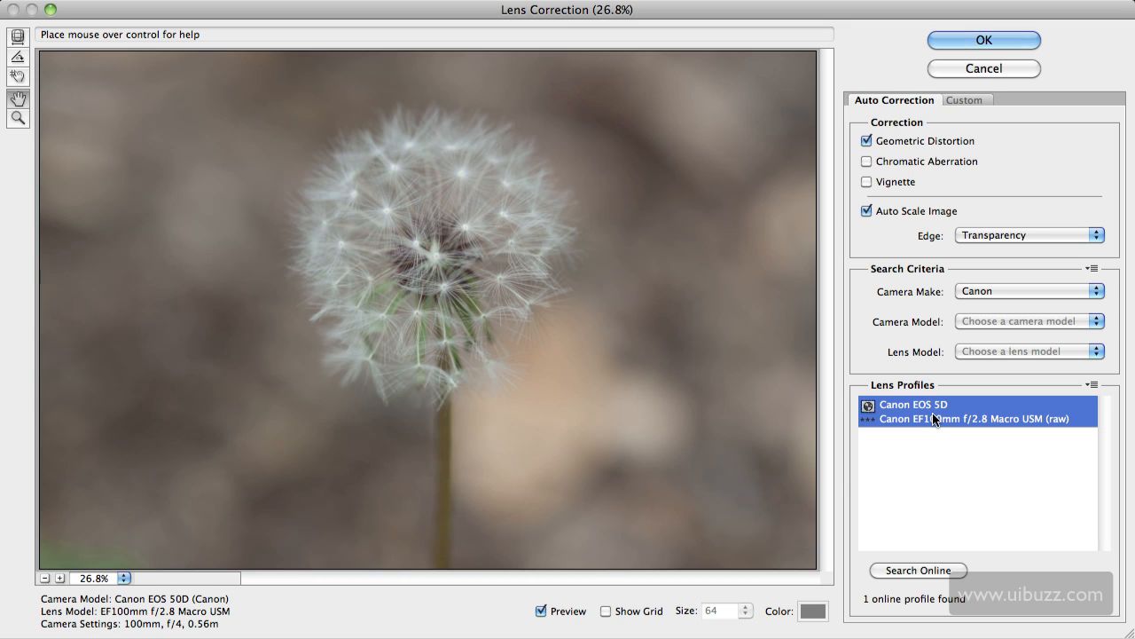
mouse_move(1001, 471)
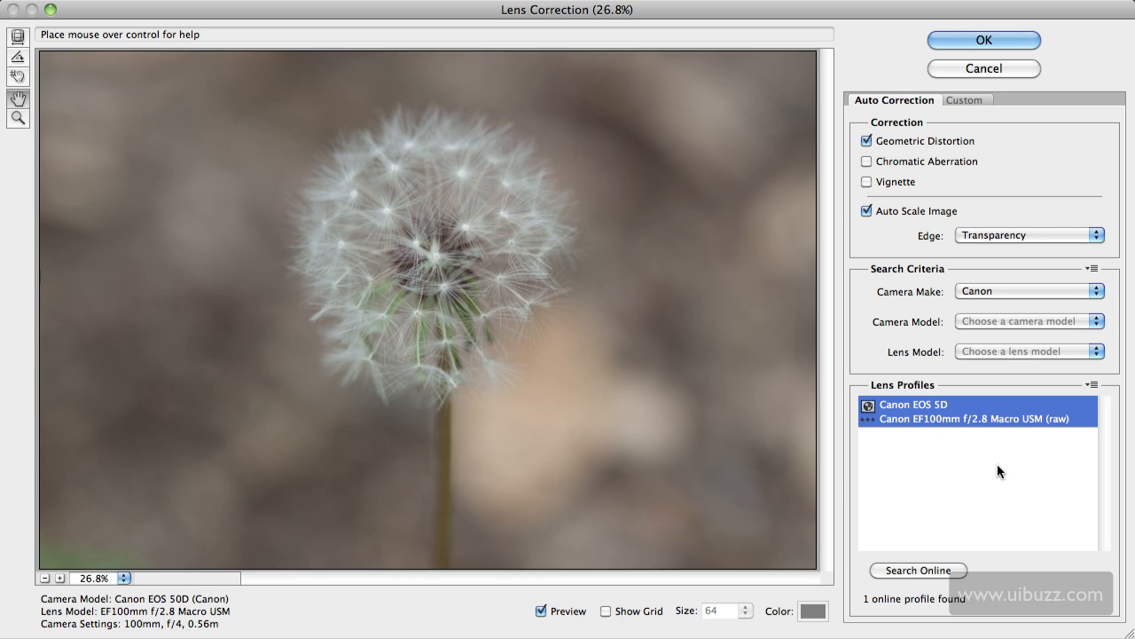
mouse_move(1100, 408)
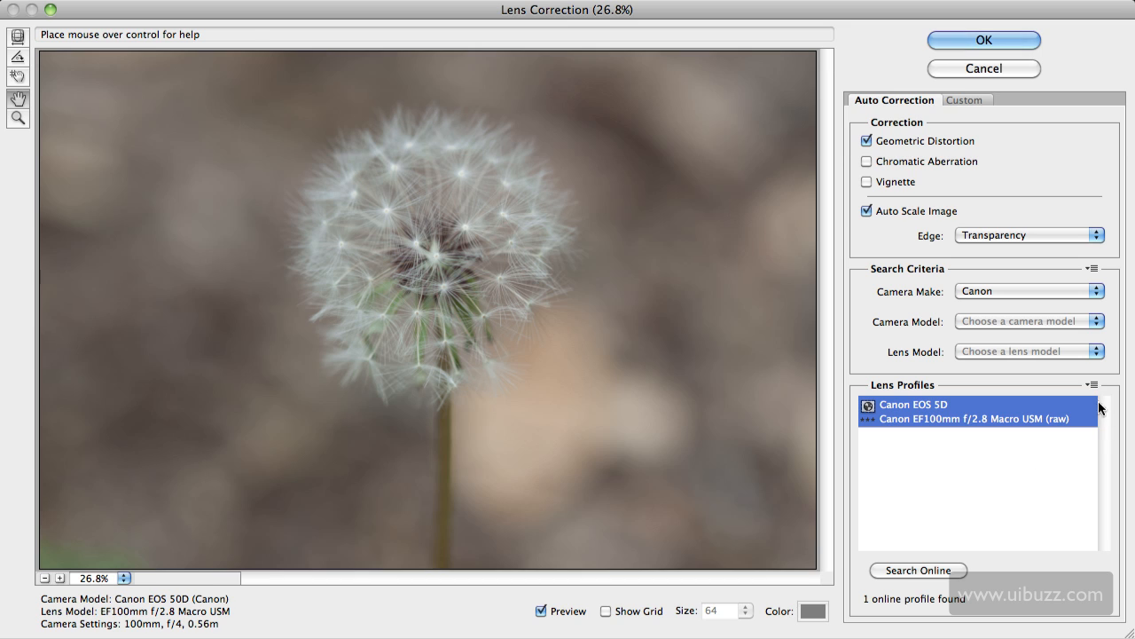
click(1094, 384)
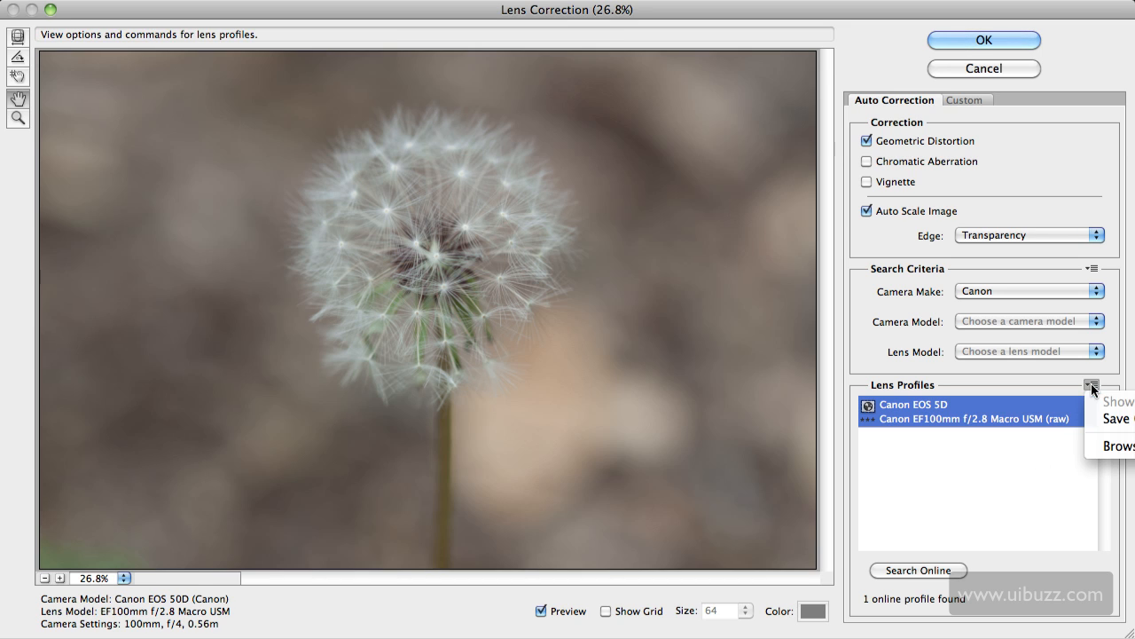
mouse_move(1113, 418)
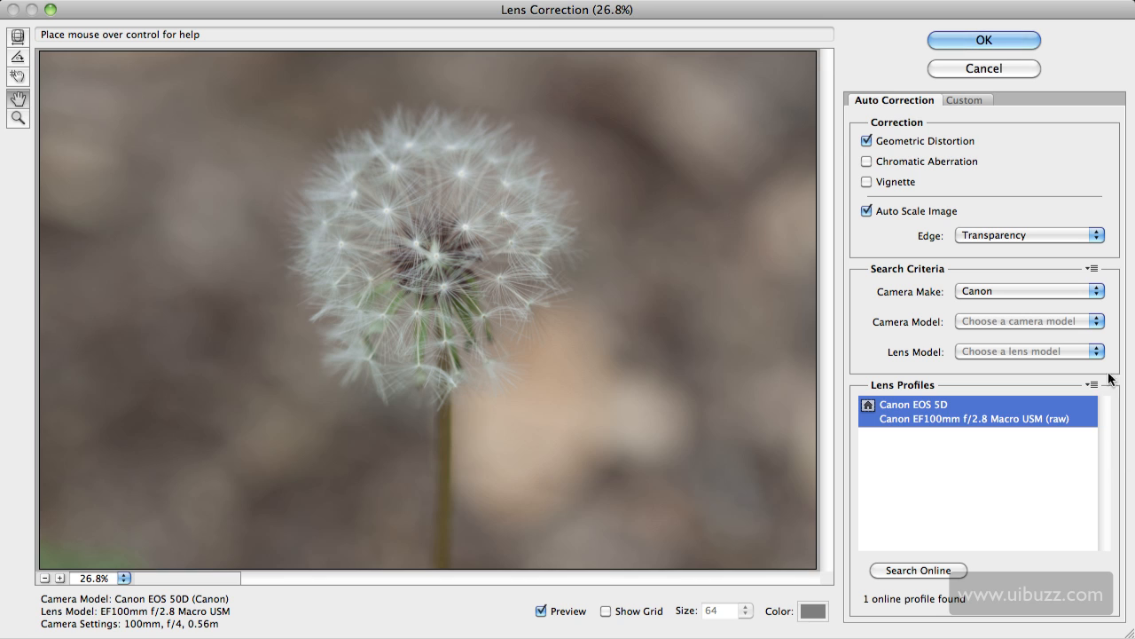
click(982, 40)
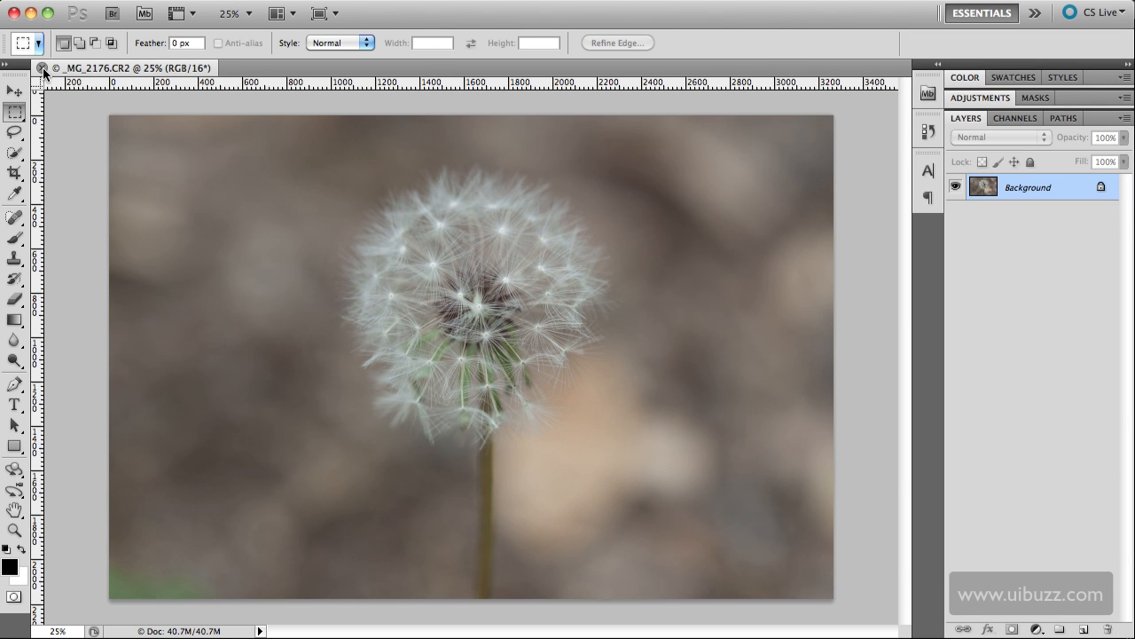
Step: Close the dandelion image in Photoshop CS5
click(41, 67)
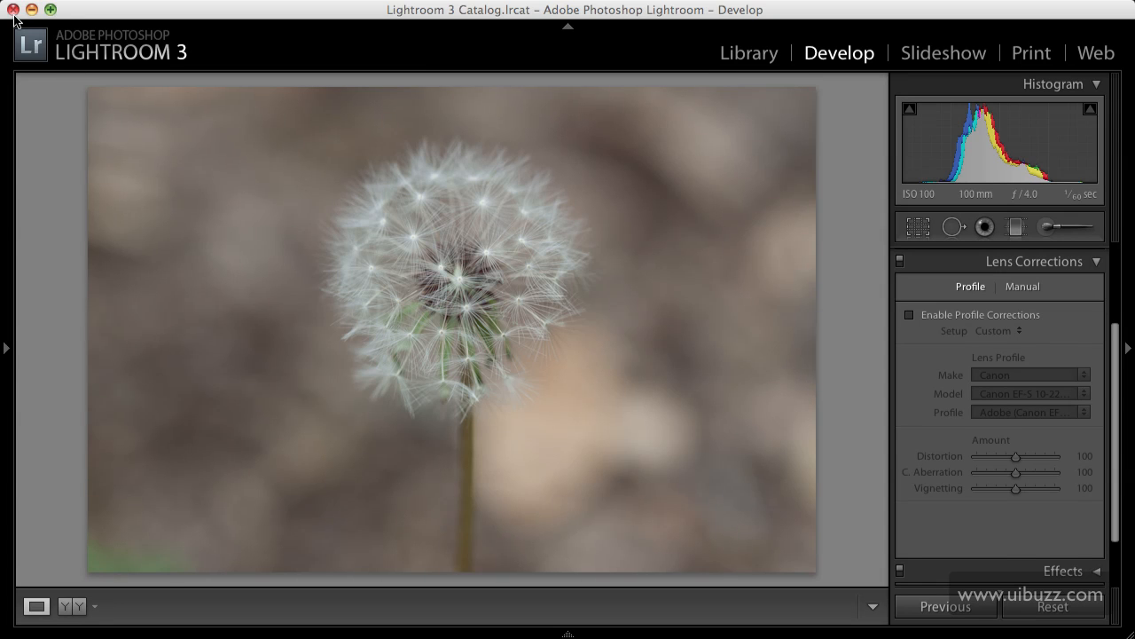
mouse_move(867, 359)
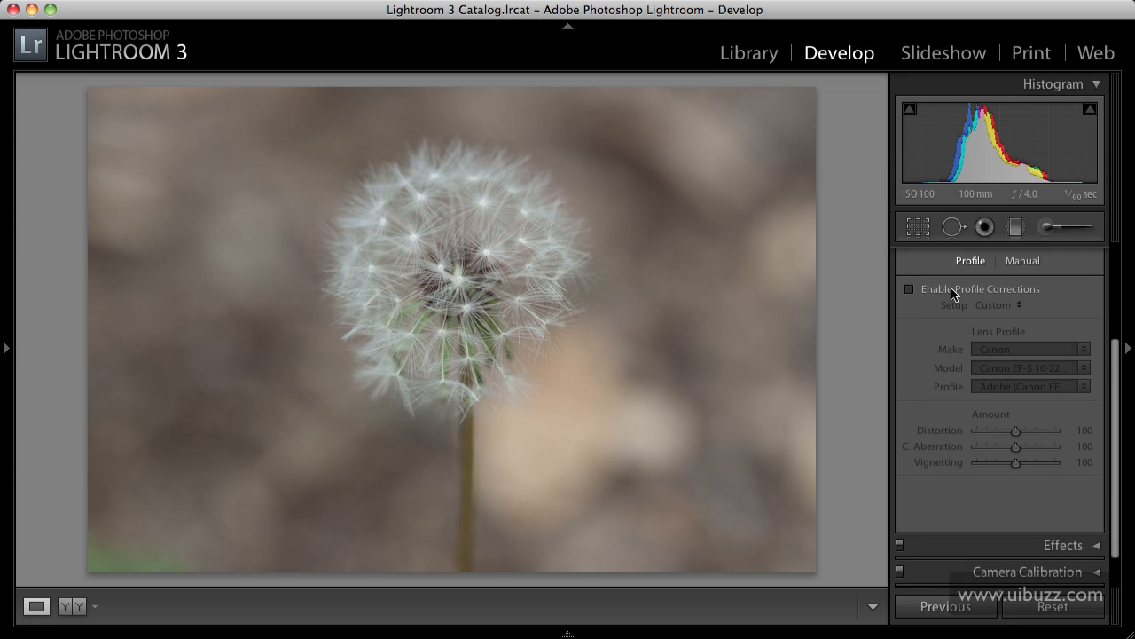
Step: Enable profile corrections with Make Canon, Model EF100mm f/2.8 Macro USM, Canon EOS 5D profile
click(909, 288)
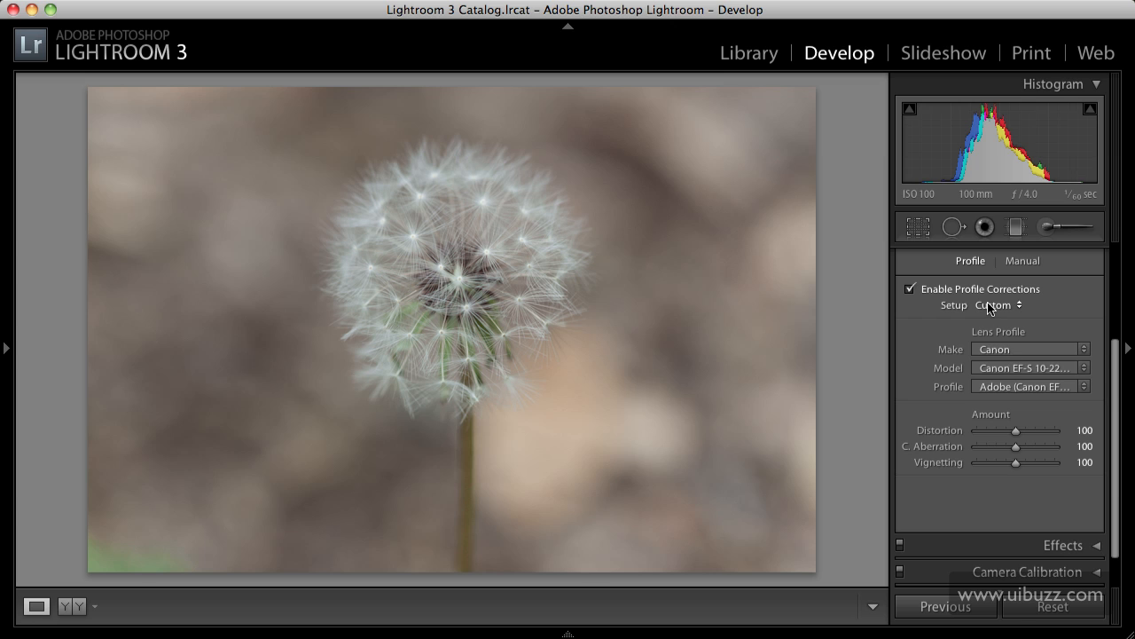
click(995, 305)
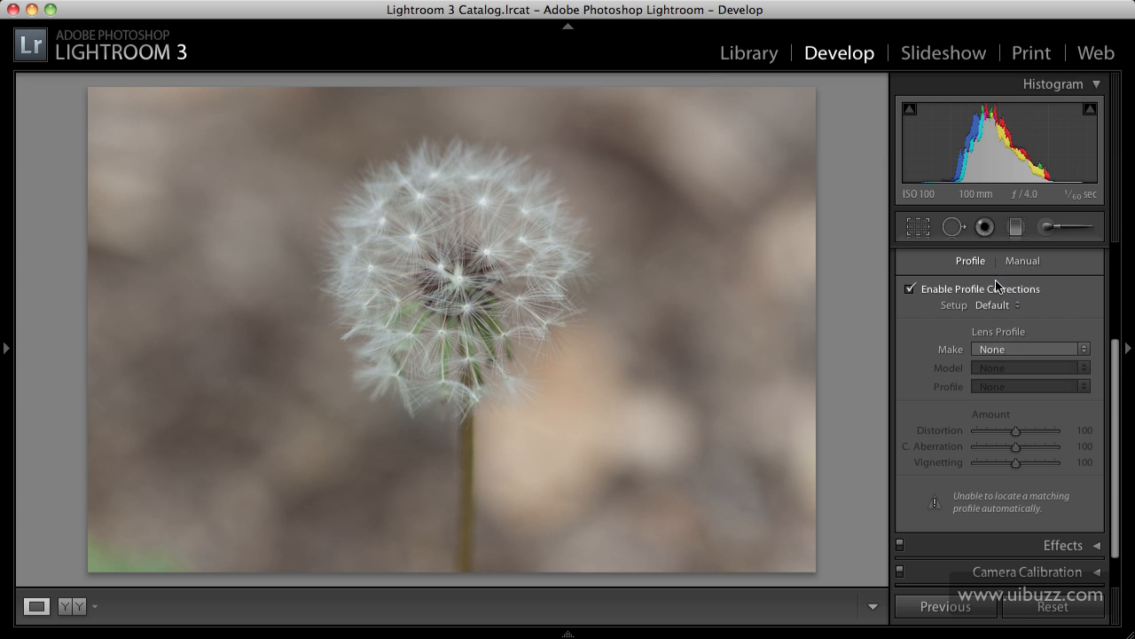
click(1029, 348)
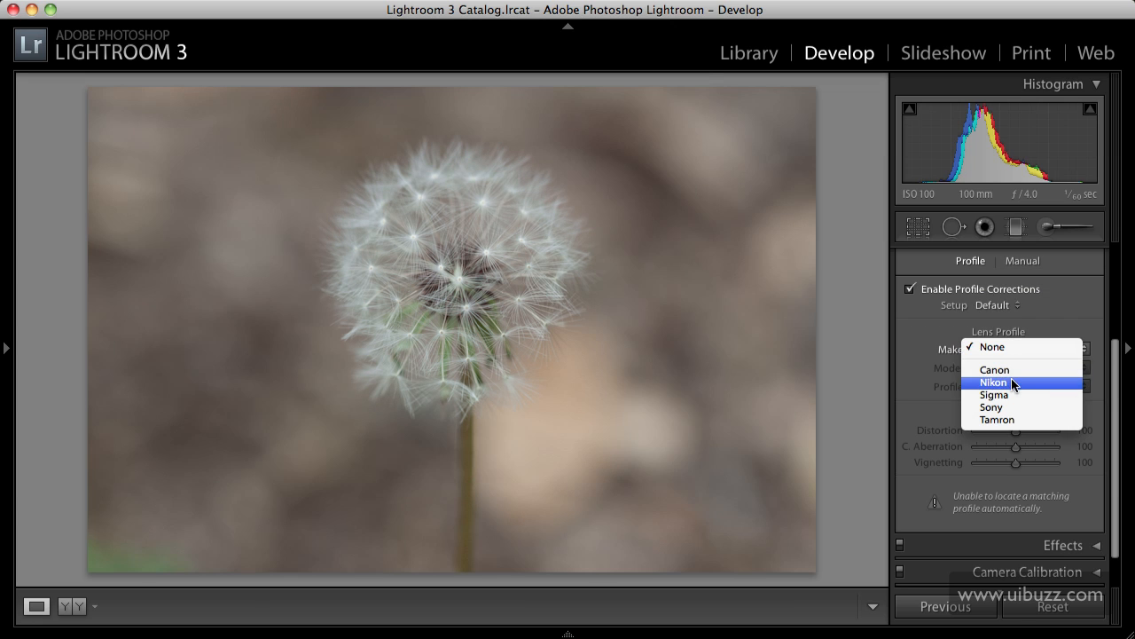
click(994, 369)
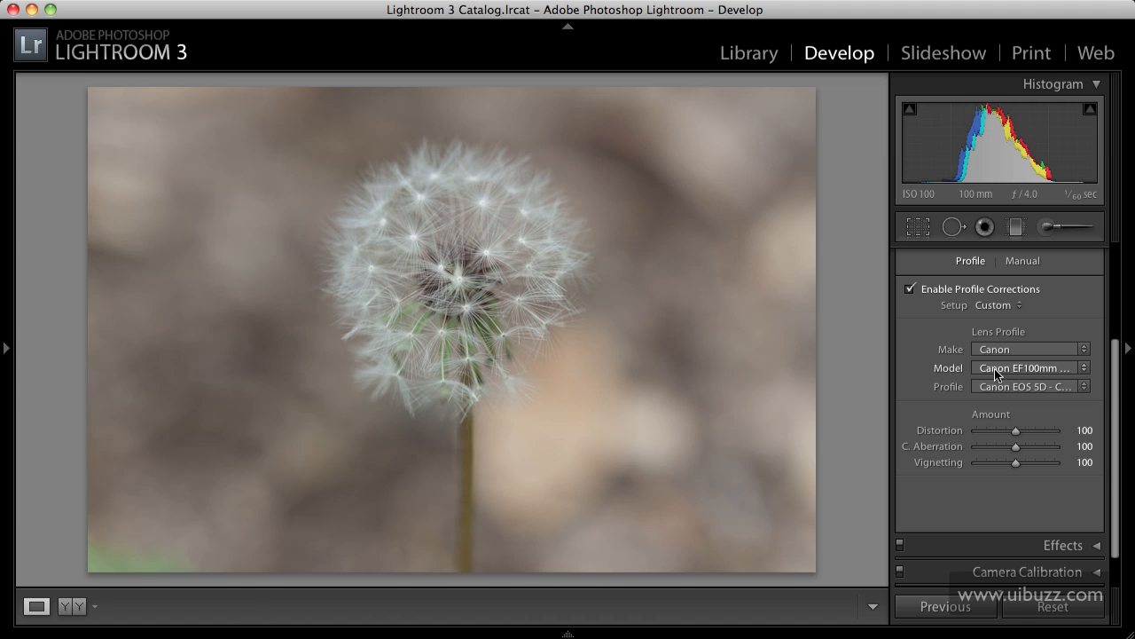
click(1024, 368)
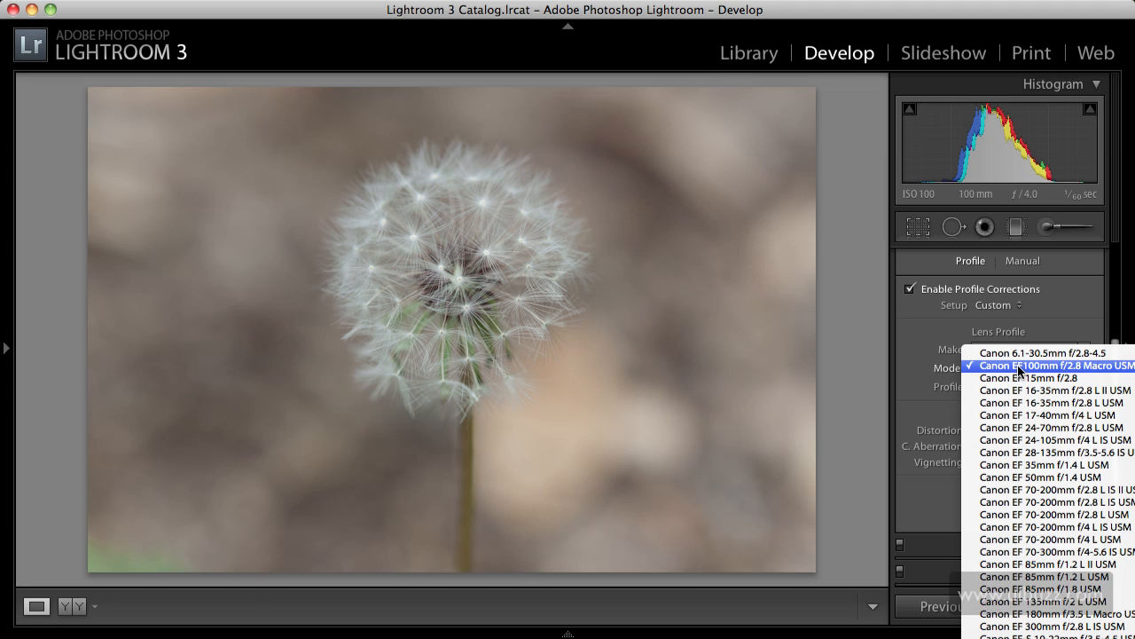
click(1051, 365)
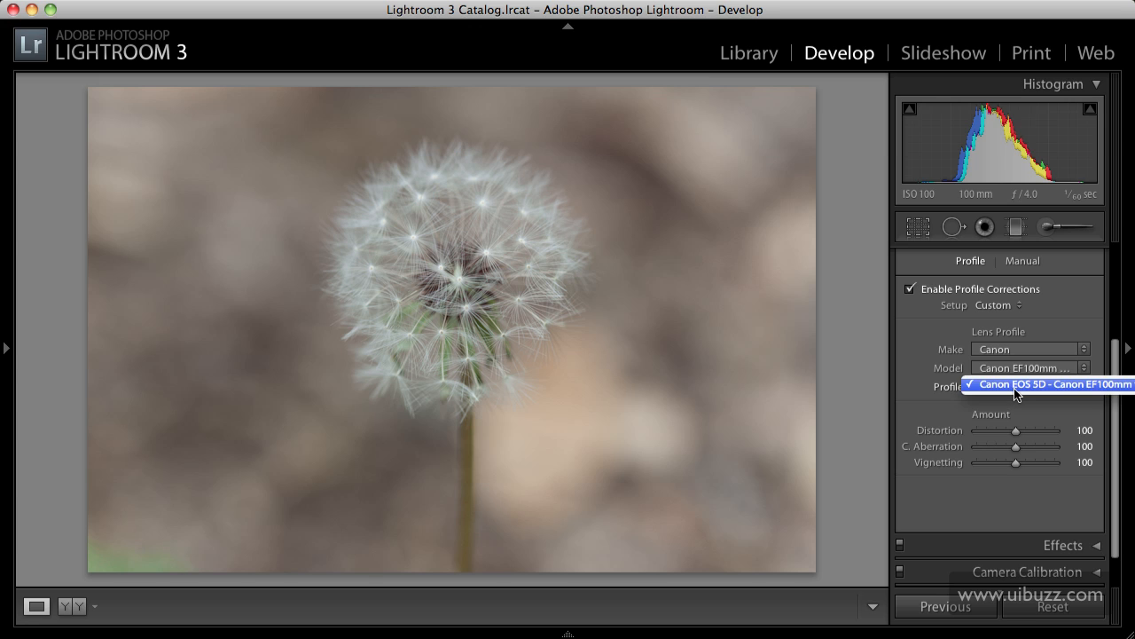
click(1051, 385)
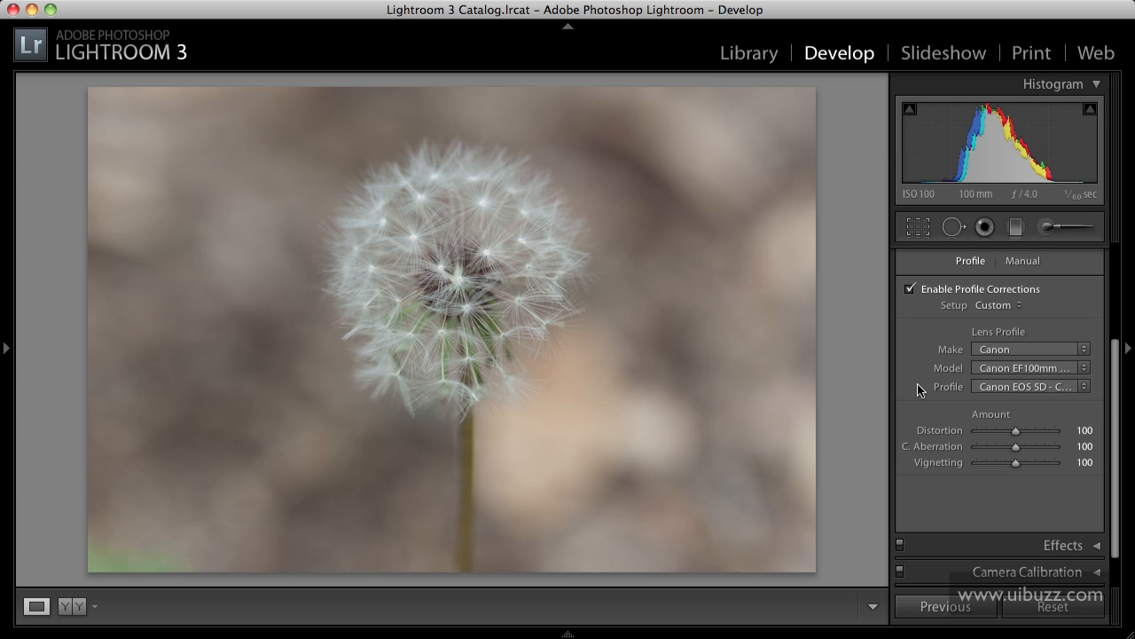
click(909, 288)
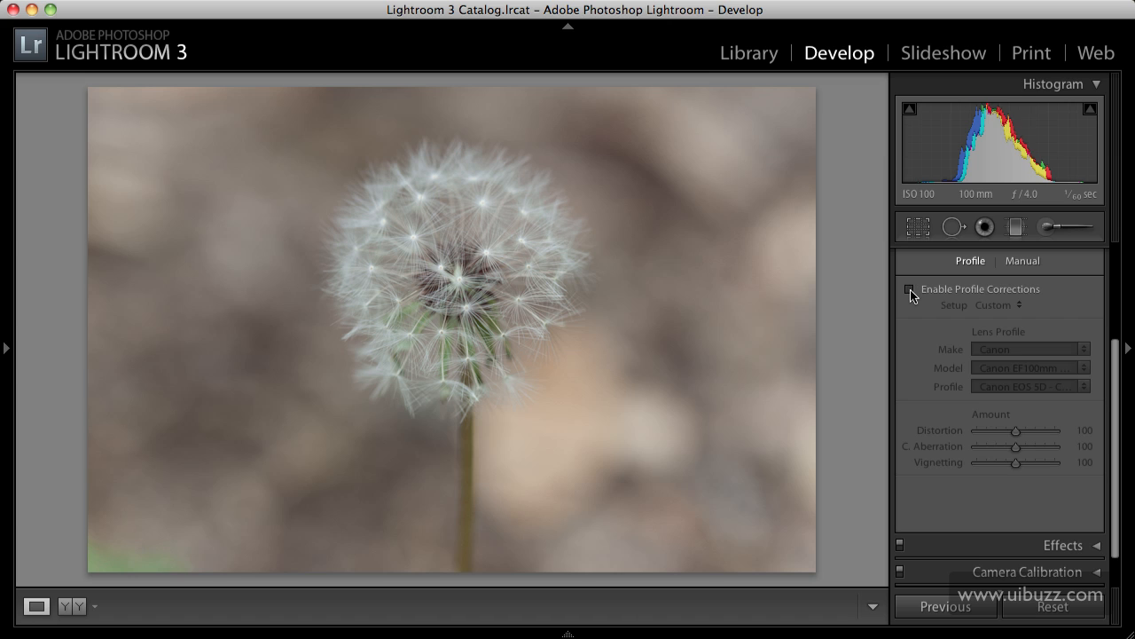
click(910, 289)
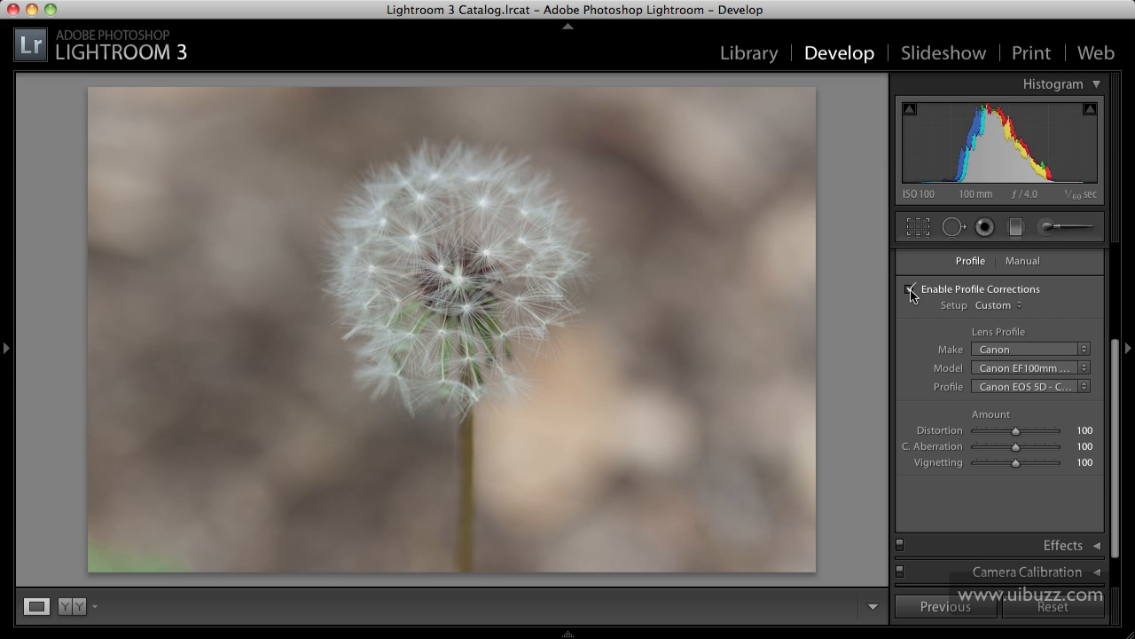